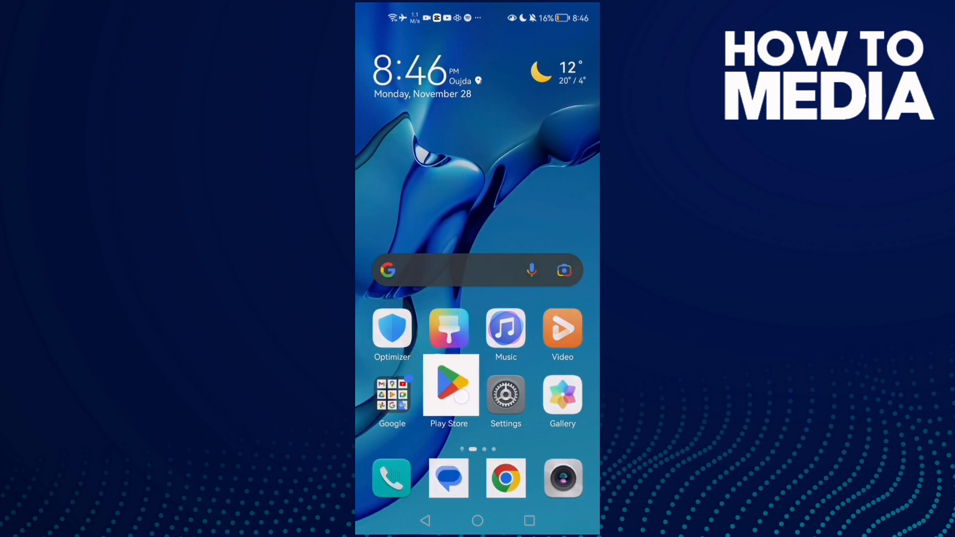
# - Launch the Play Store and search for 'insta'
pyautogui.click(448, 387)
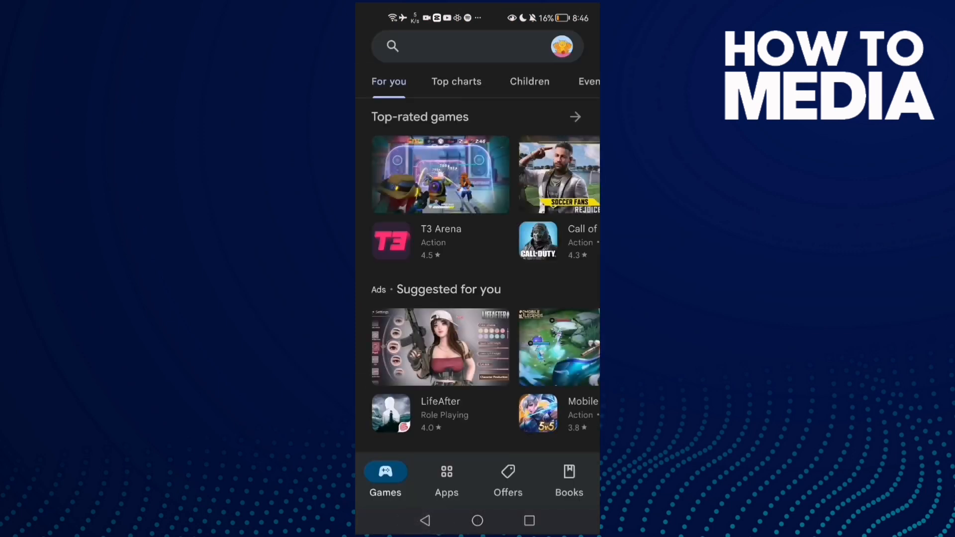
pyautogui.write('insta')
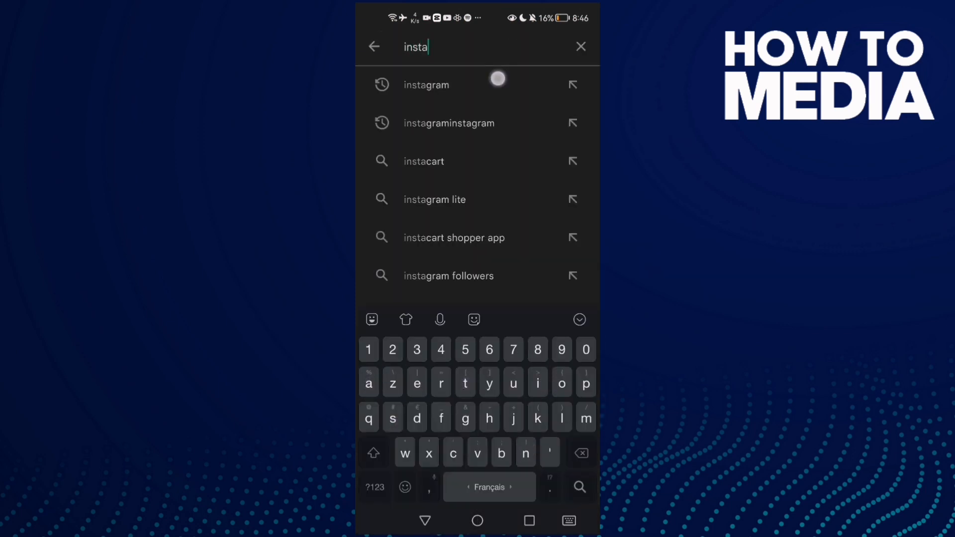
# - View Instagram's listing (already installed, no update needed) and return home
pyautogui.click(426, 84)
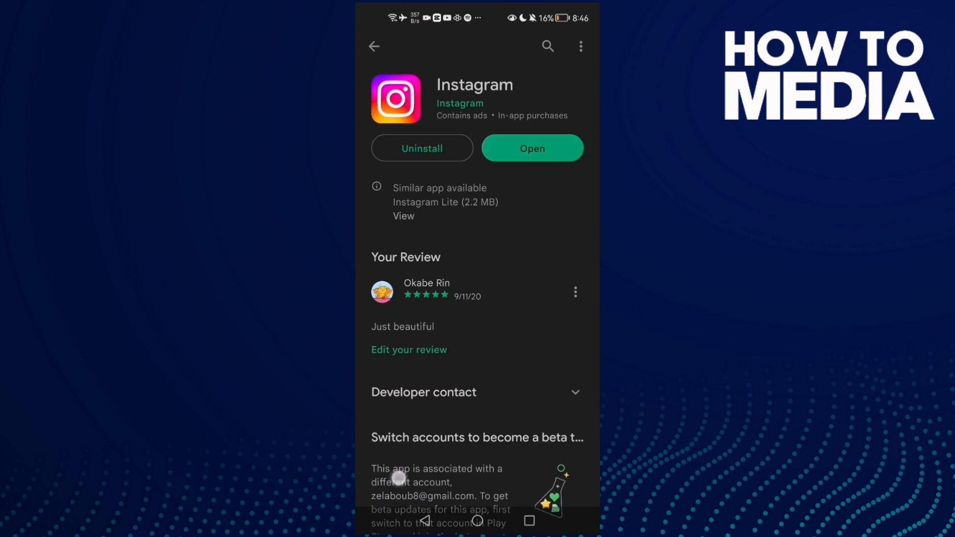
pyautogui.click(476, 520)
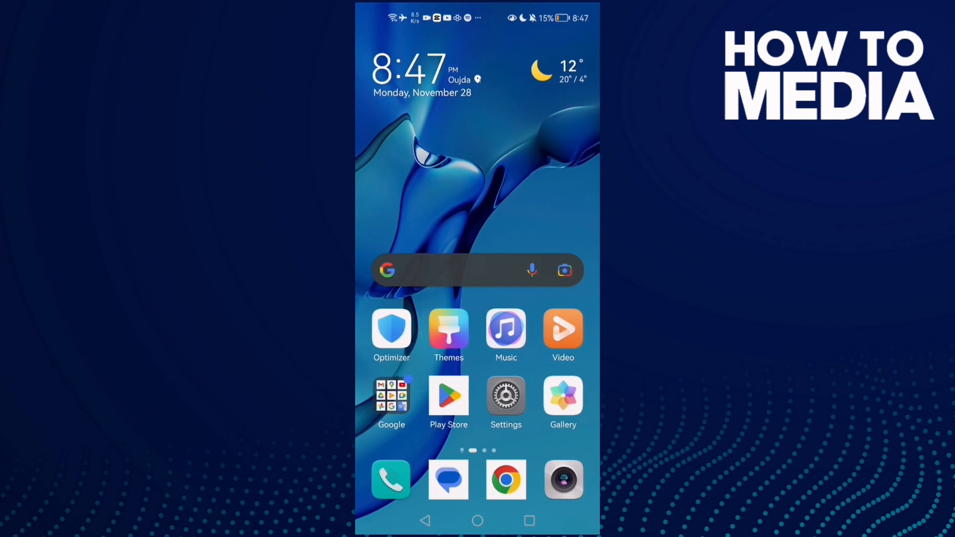
# - Navigate Settings > Apps and locate Instagram by searching 'i'
pyautogui.click(505, 397)
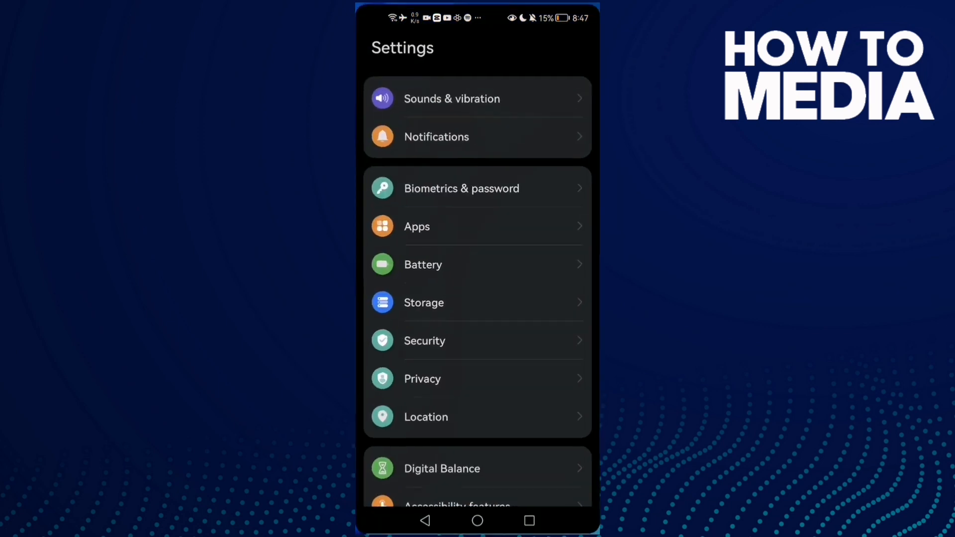
pyautogui.click(417, 227)
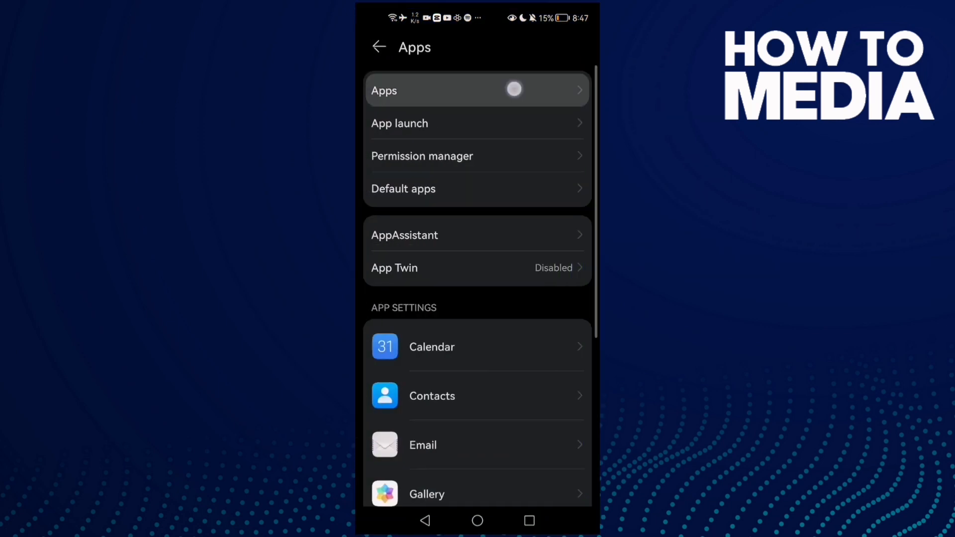
pyautogui.write('i')
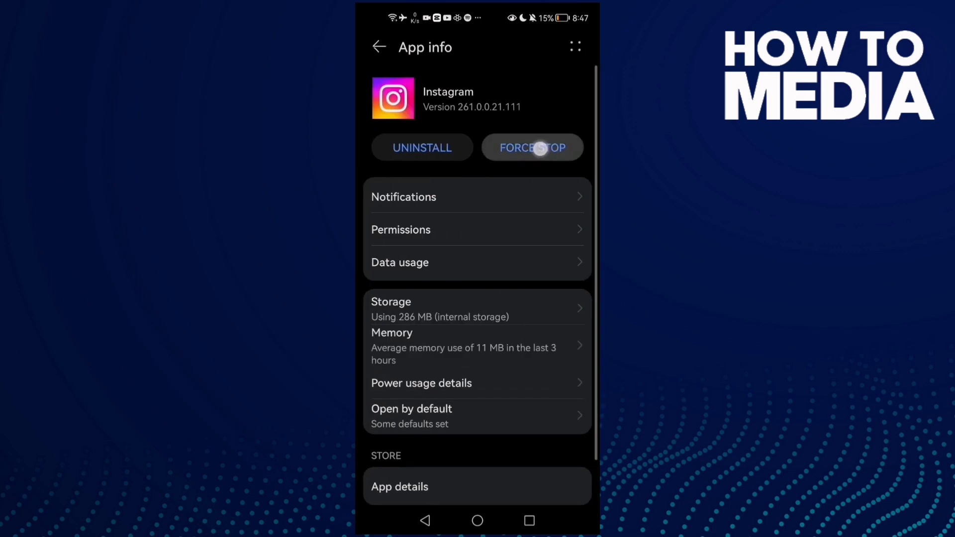
# - Force-stop Instagram, clear its cache (286 MB to 279 MB) and return home
pyautogui.click(391, 302)
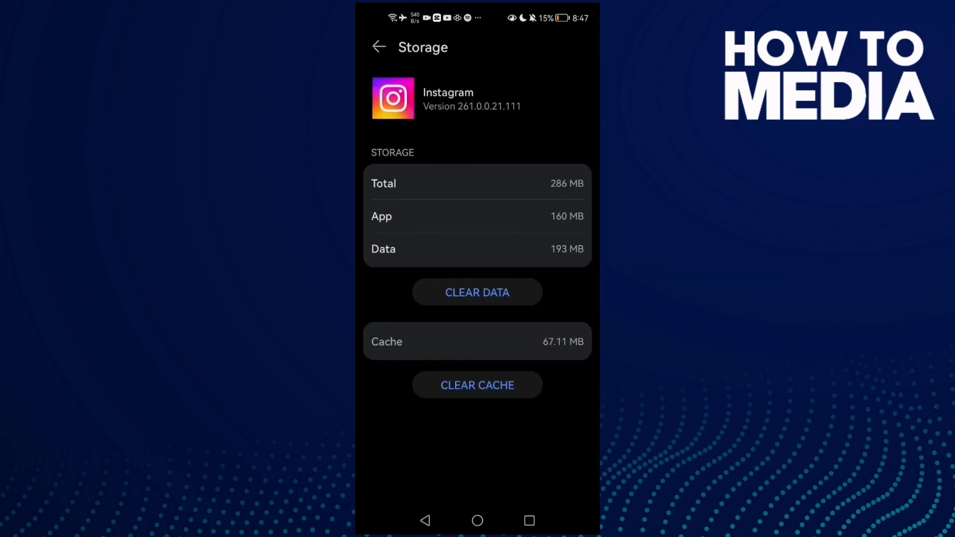
pyautogui.click(378, 46)
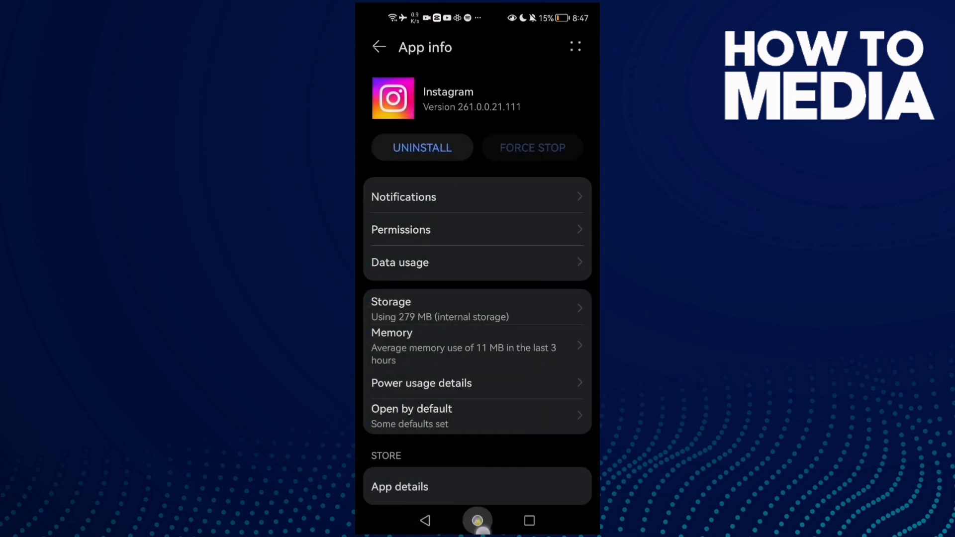
pyautogui.click(477, 520)
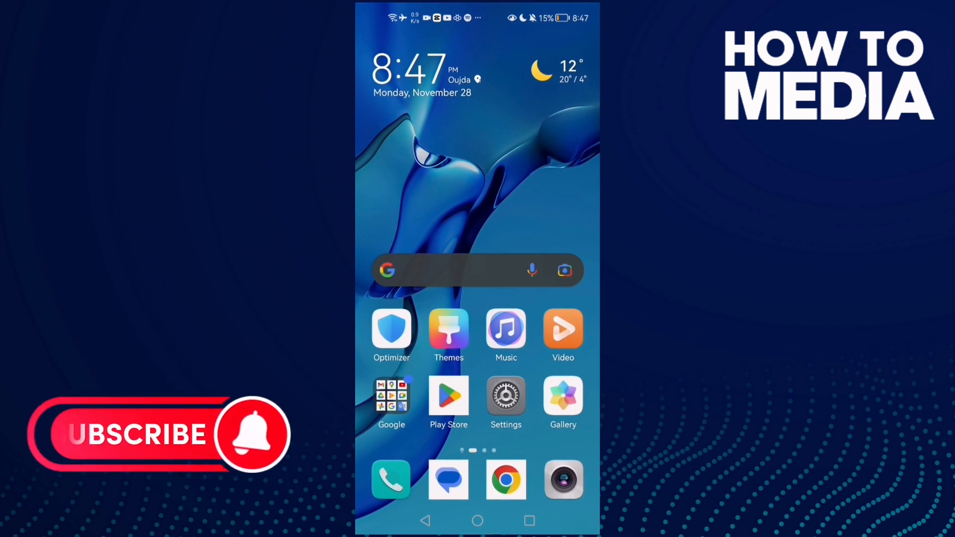